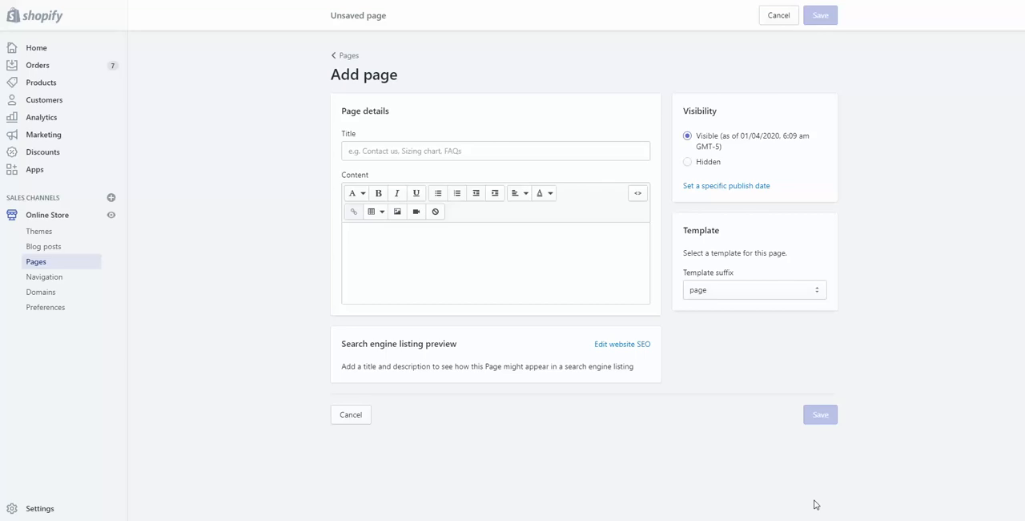
mouse_move(414, 233)
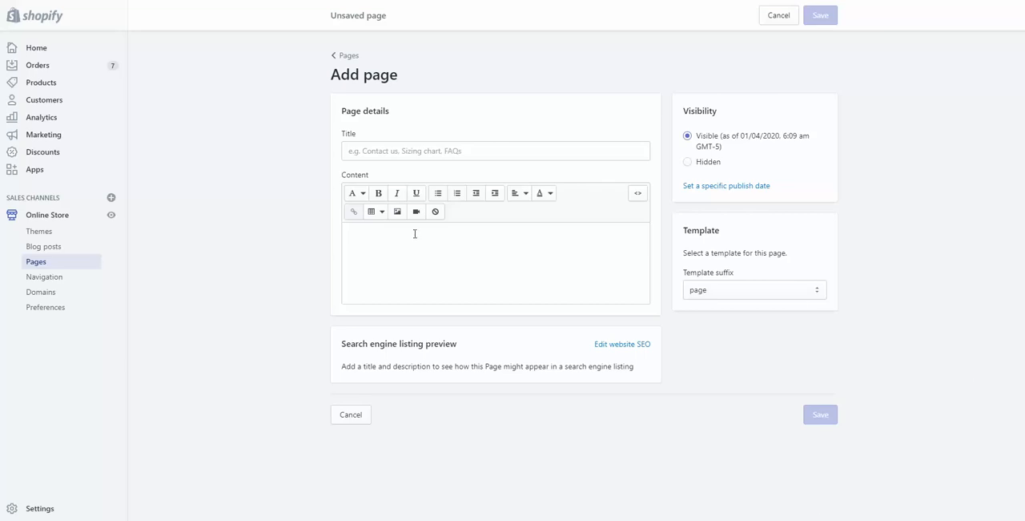
mouse_move(373, 106)
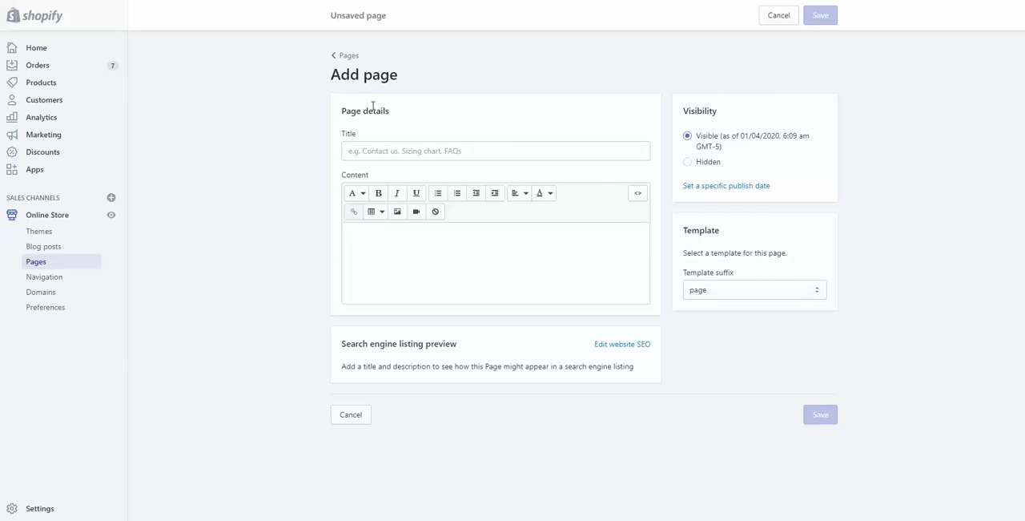
mouse_move(503, 168)
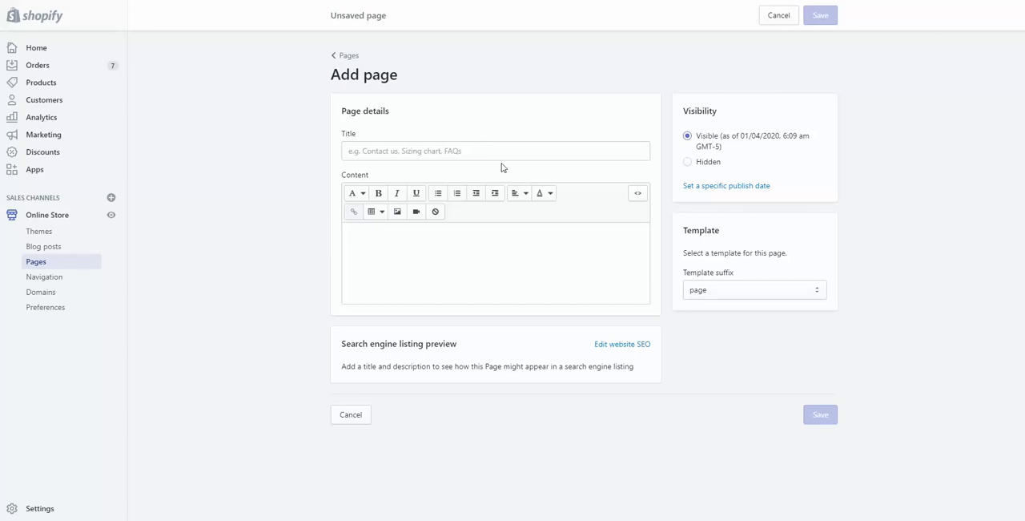
mouse_move(715, 297)
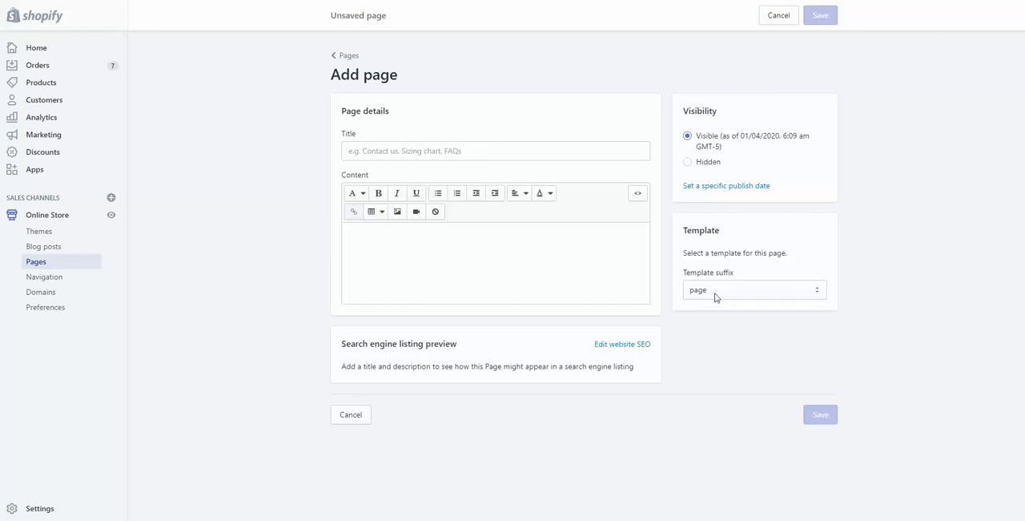
- Open the Template suffix dropdown on the blank Add page form to list available templates
click(754, 290)
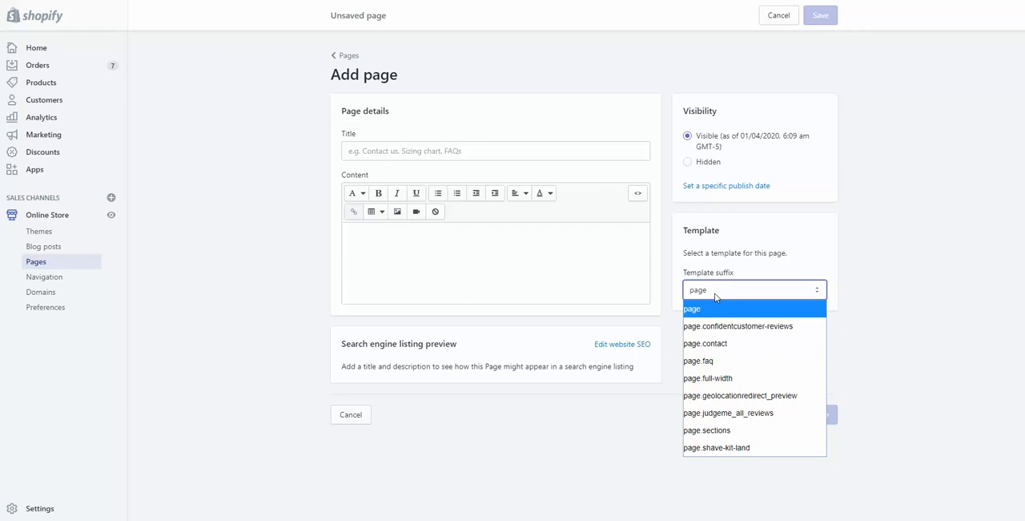
mouse_move(707, 430)
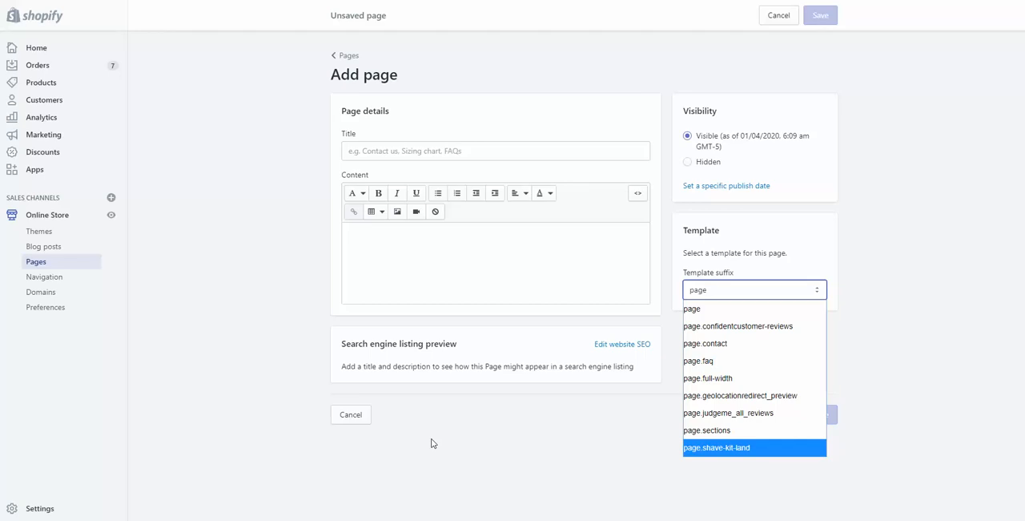
mouse_move(714, 431)
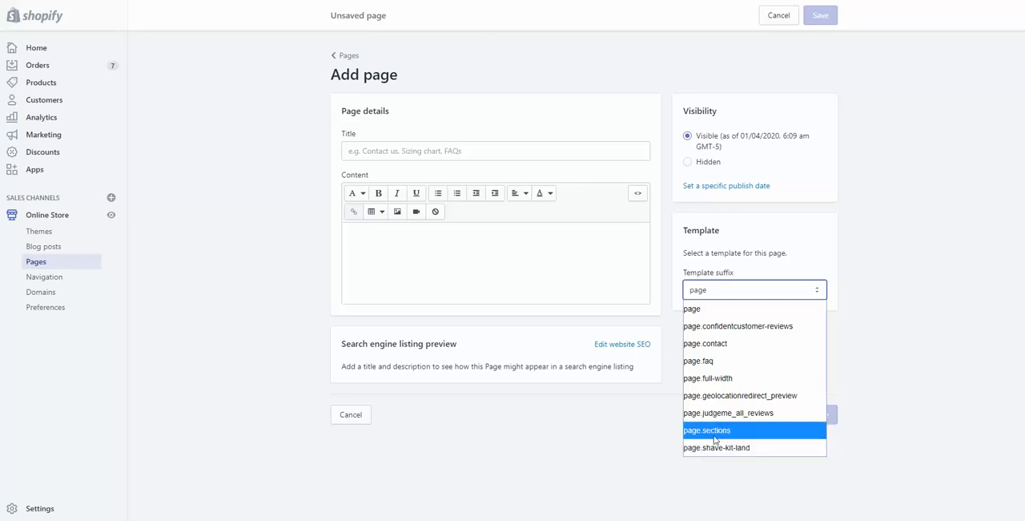
mouse_move(662, 259)
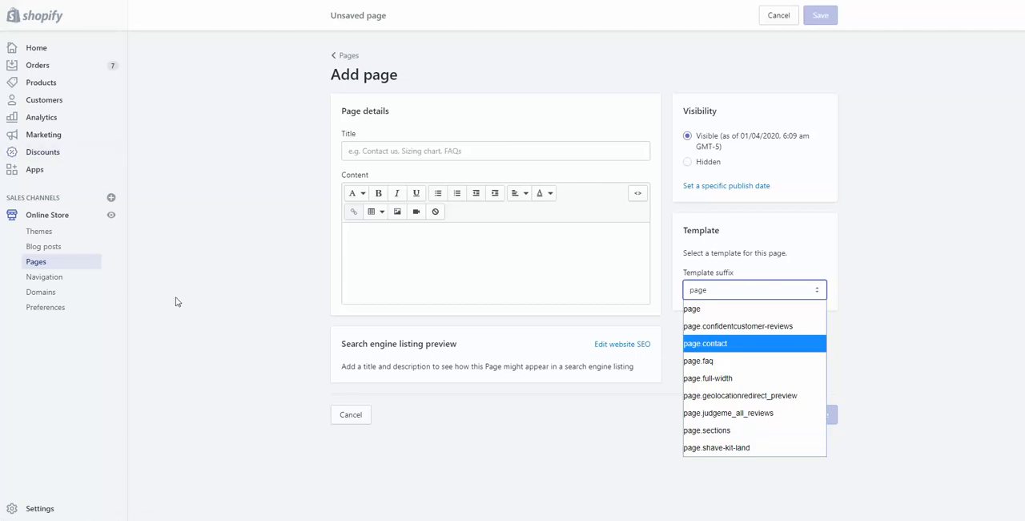
mouse_move(48, 215)
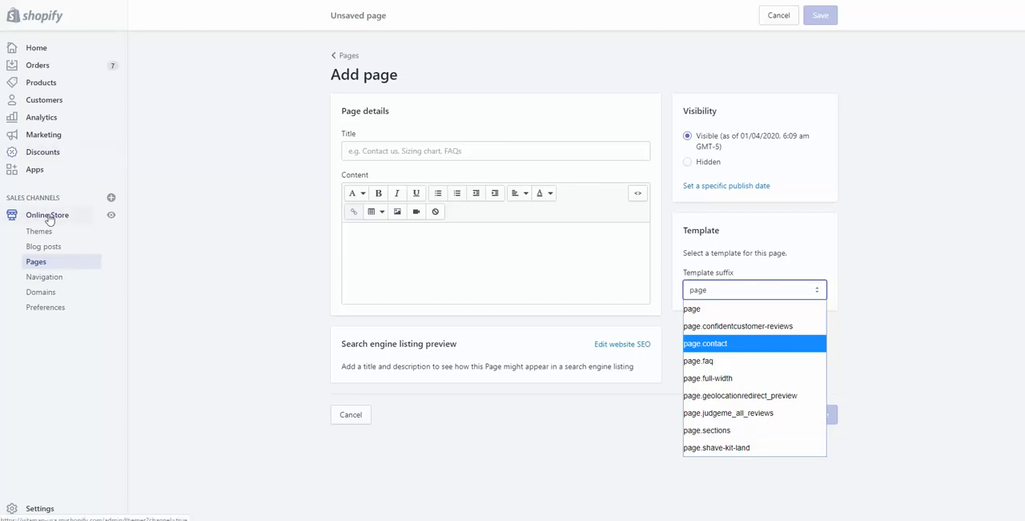
- Go to Online Store > Themes and open the Actions menu for live theme Copy of Impulse
click(38, 231)
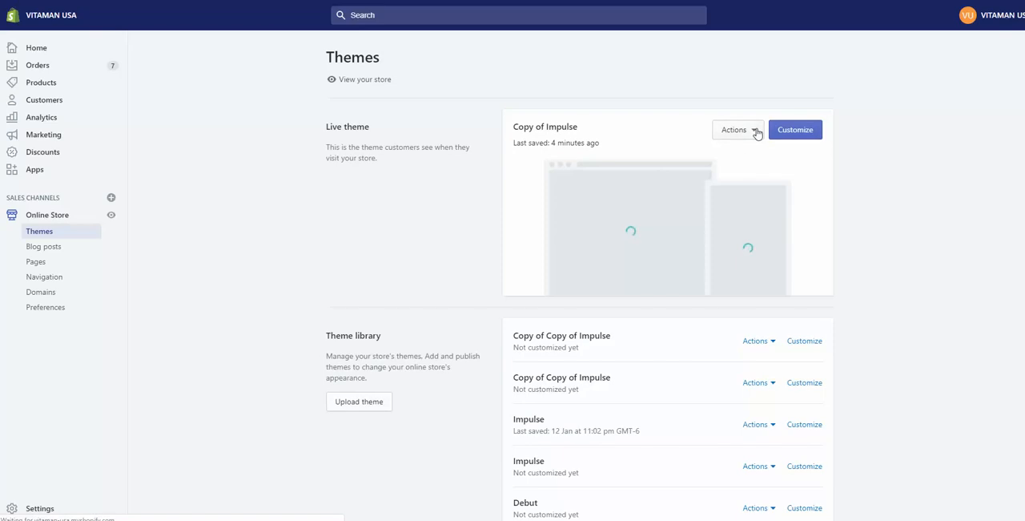
click(734, 129)
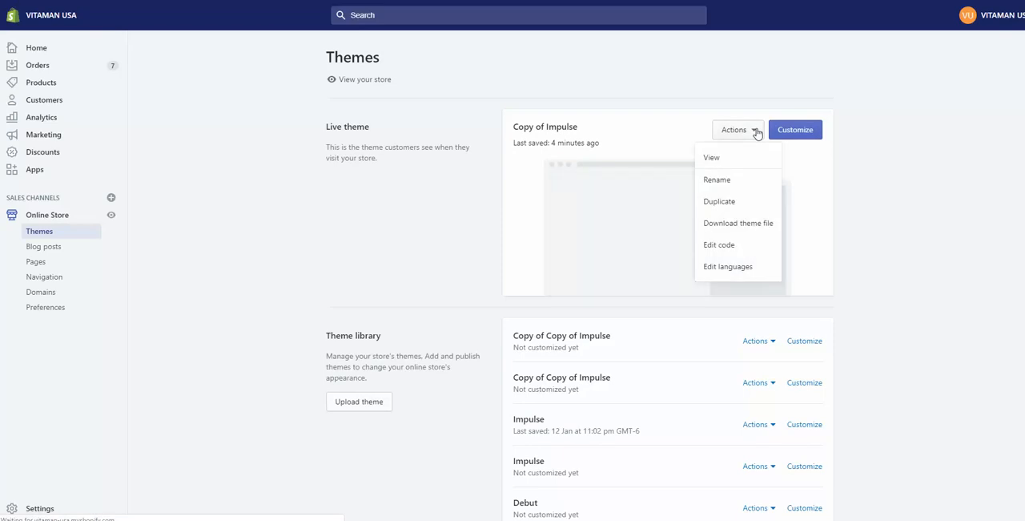
mouse_move(719, 246)
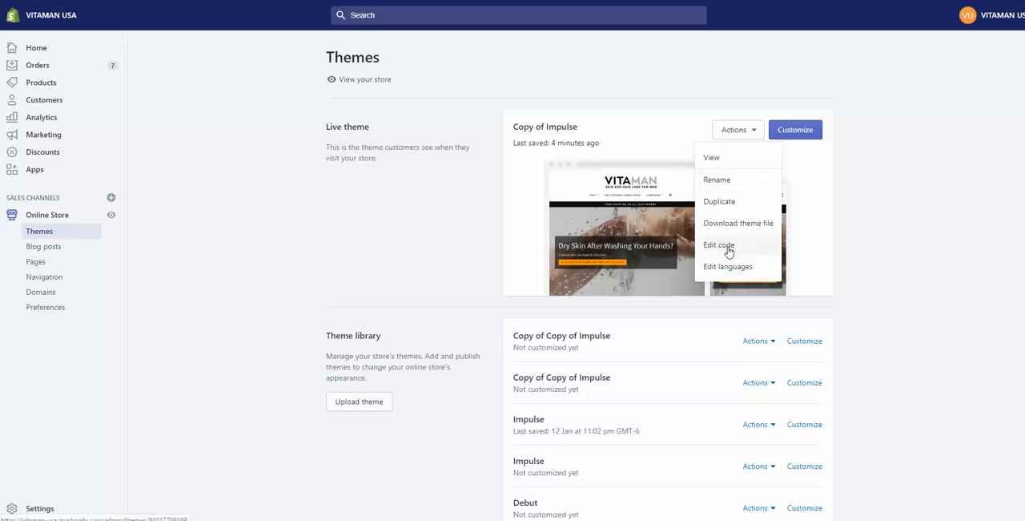
- Open the Copy of Impulse code editor with the Templates folder expanded
click(719, 245)
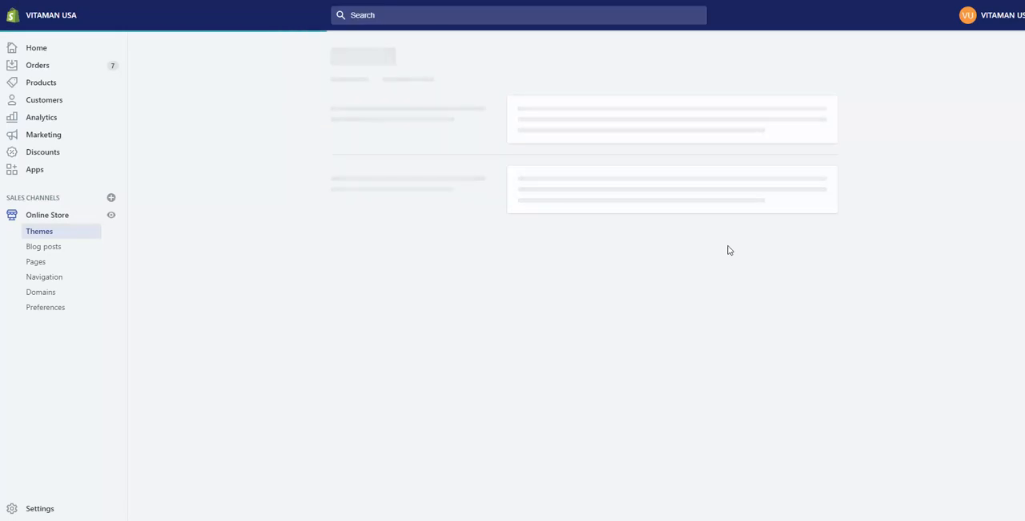
mouse_move(403, 247)
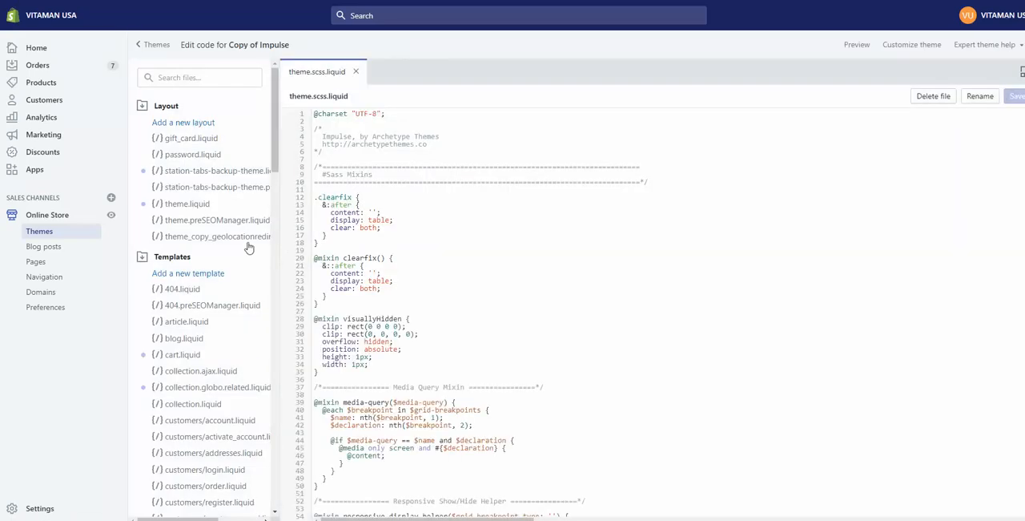
mouse_move(169, 265)
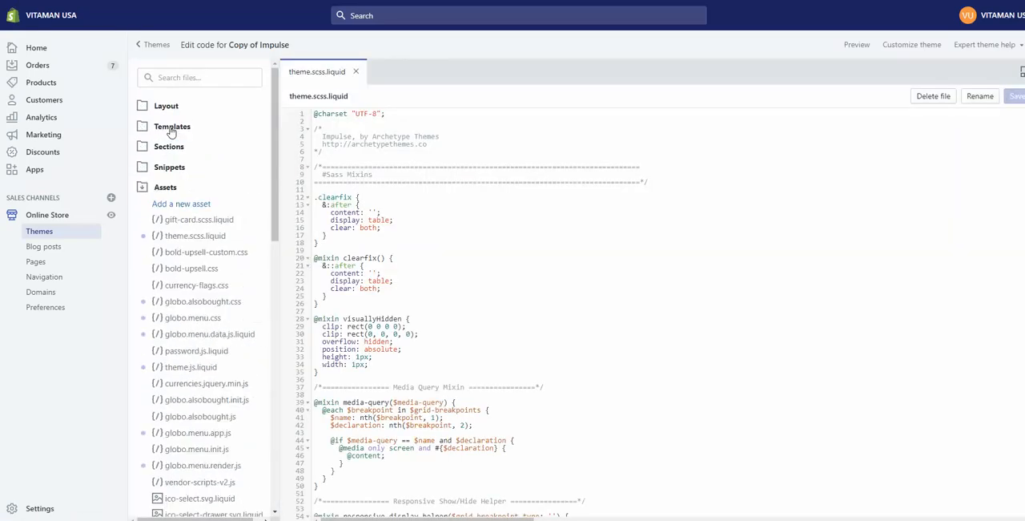
click(171, 126)
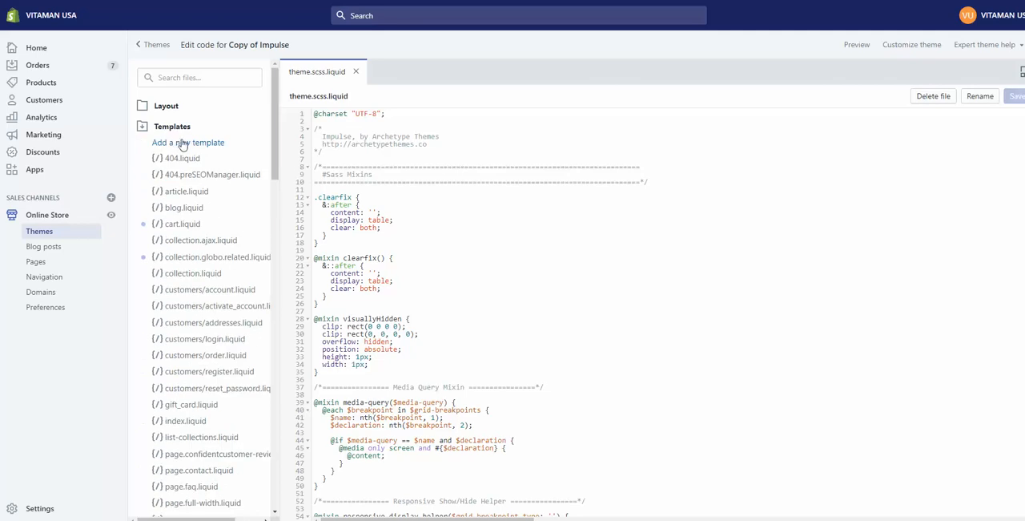
- Create a new page-type template named face-masque-land in the Copy of Impulse theme
click(188, 142)
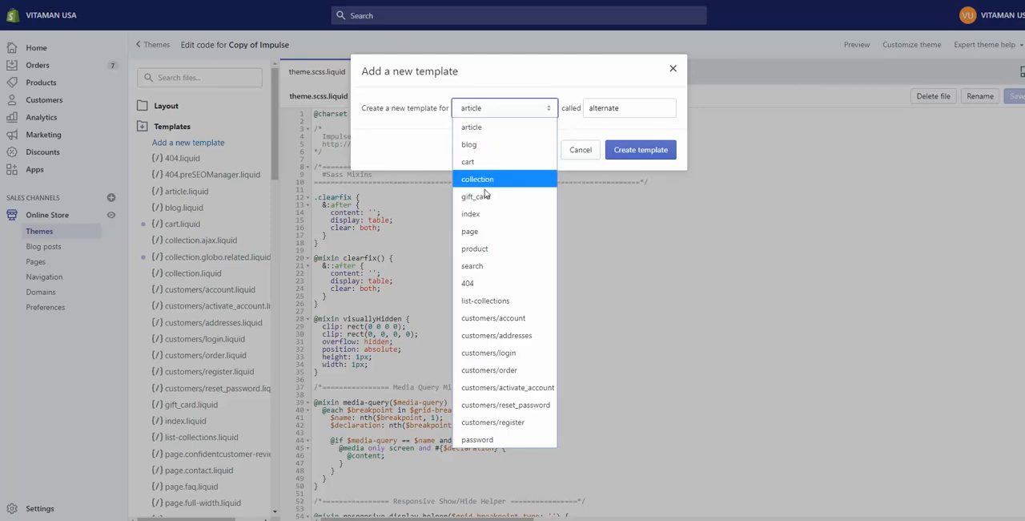
click(469, 232)
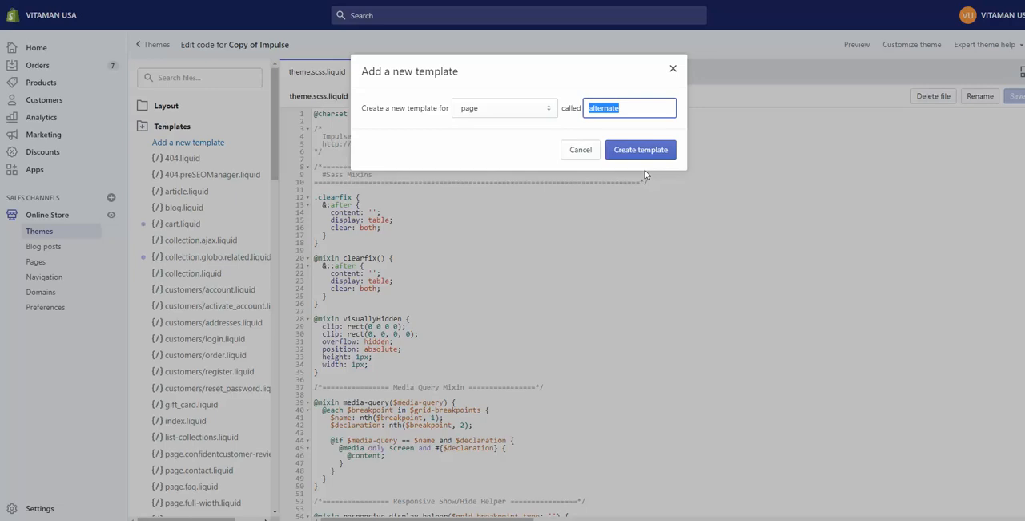
text(FACE-MAS)
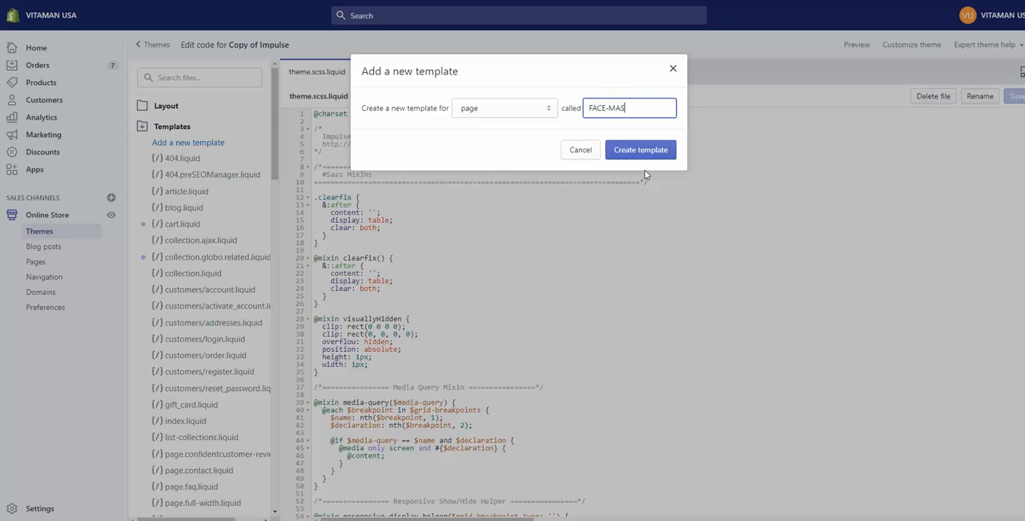
text(QUE-)
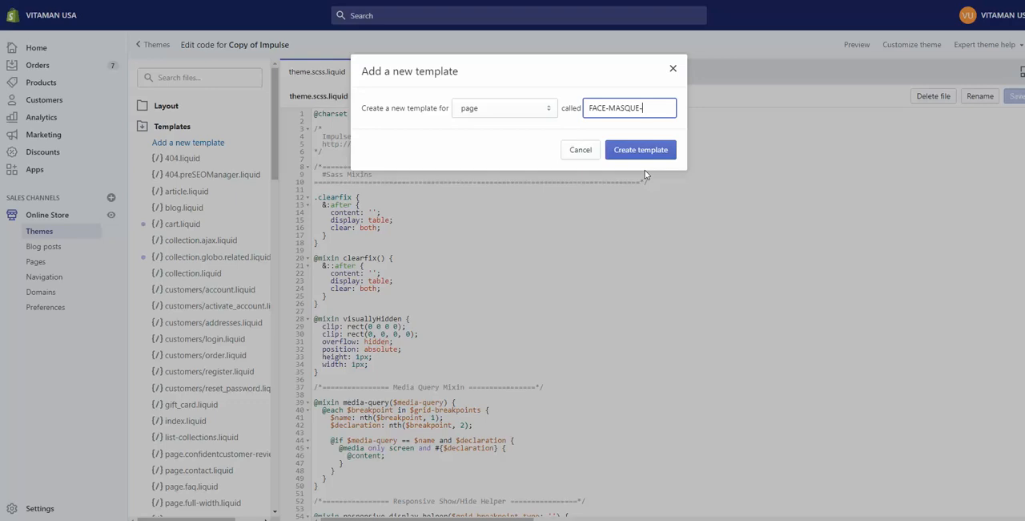
text(LAND)
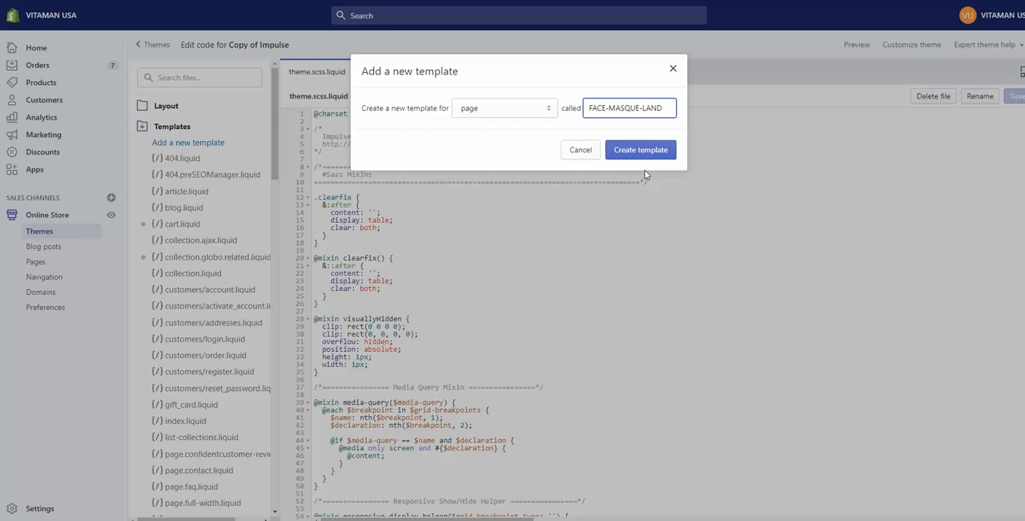
text(face-masque-land)
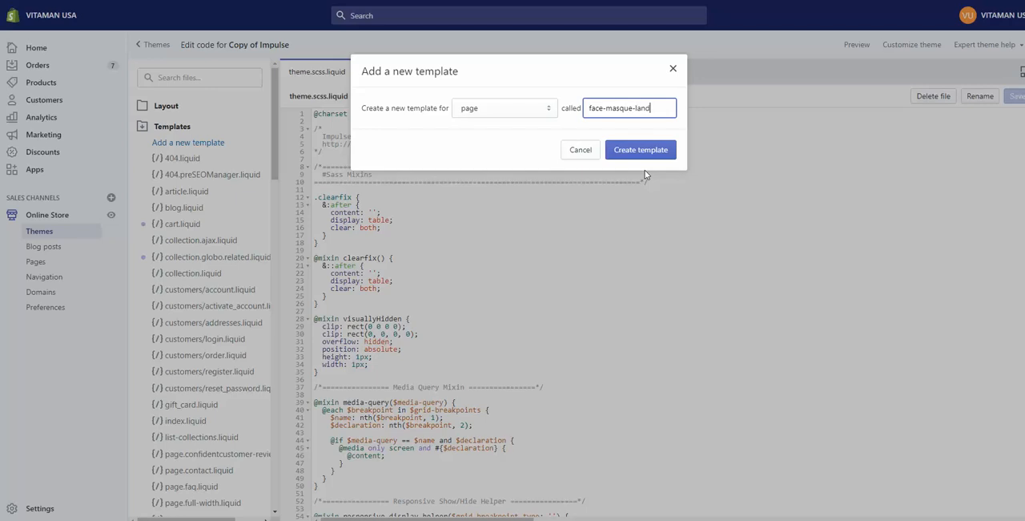
click(640, 150)
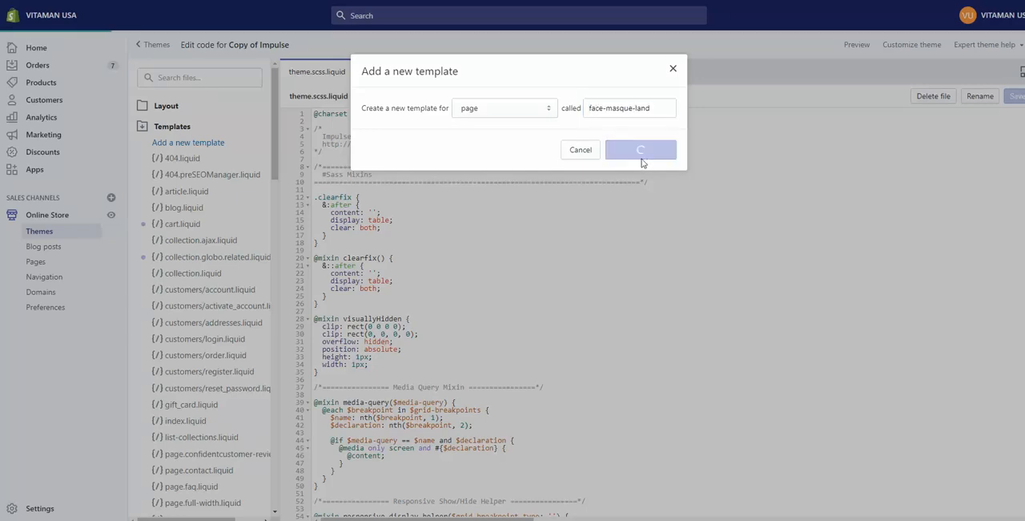
- Open page.face-masque-land.liquid and scroll the Templates list toward page.sections.liquid
click(640, 150)
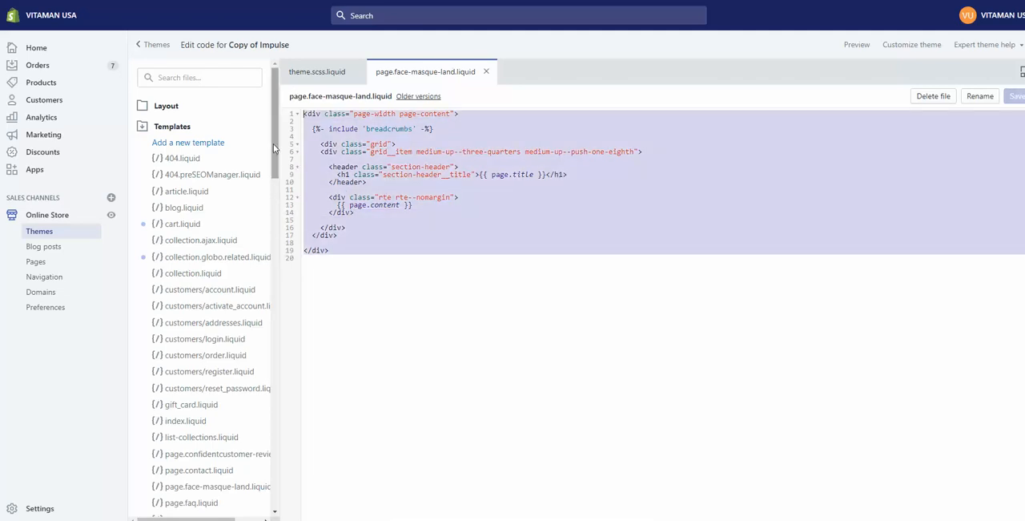
scroll(down, 3)
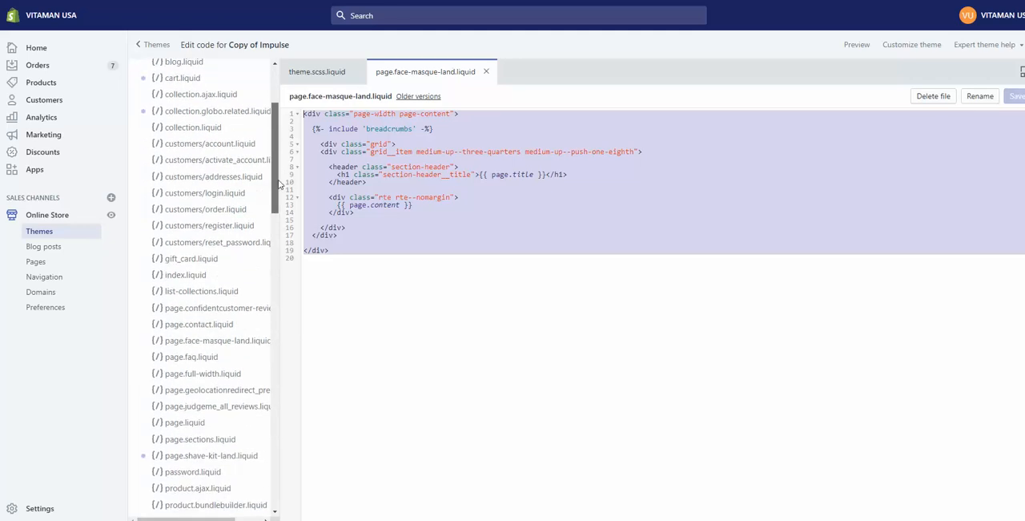
scroll(down, 3)
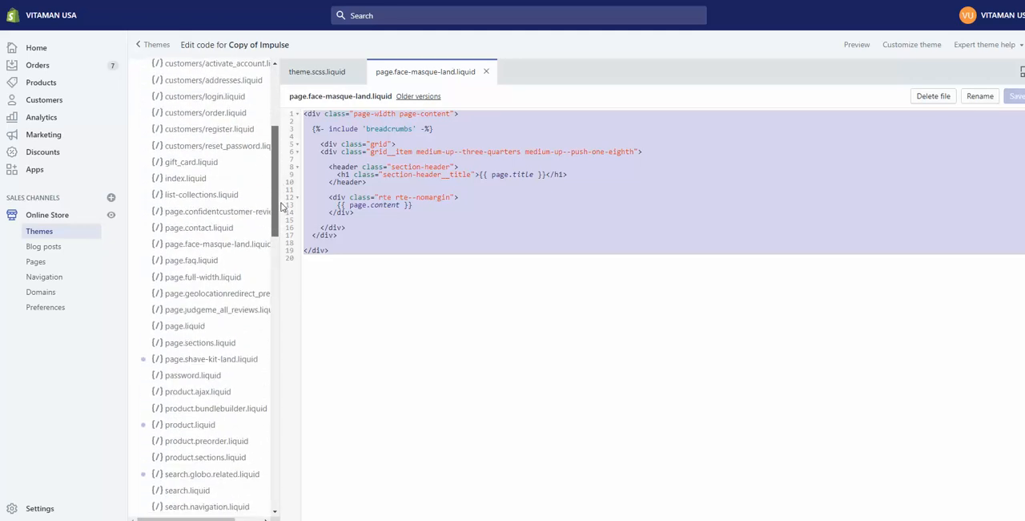
mouse_move(235, 343)
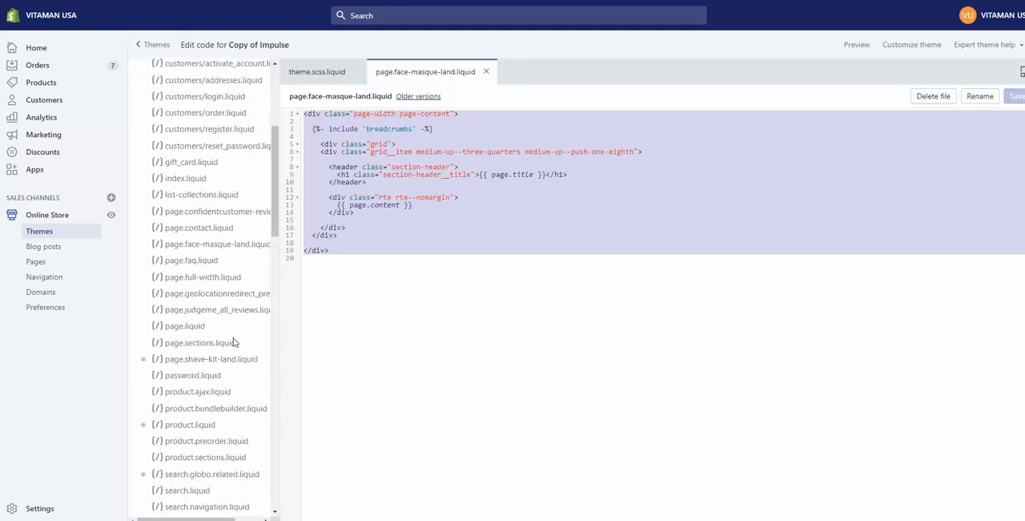
scroll(up, 3)
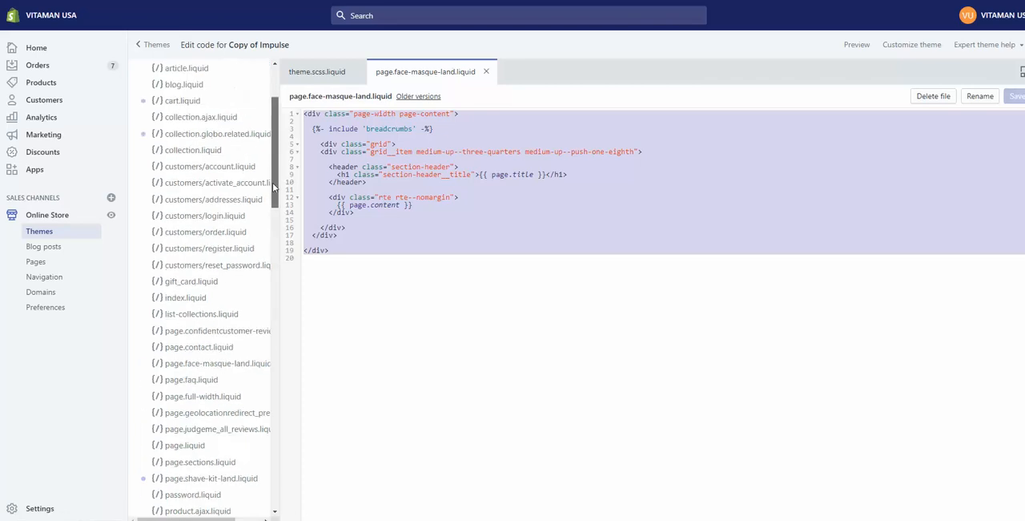
scroll(down, 3)
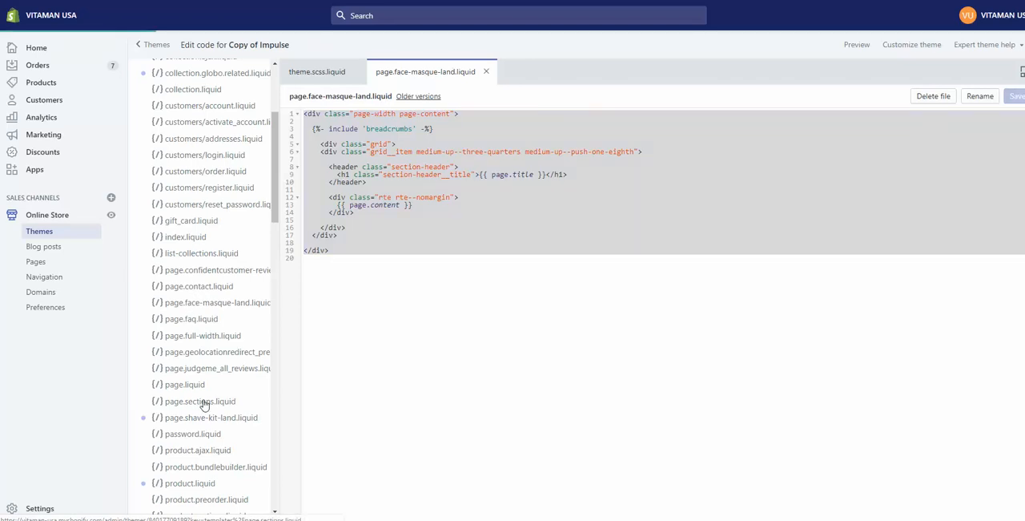
- Change page.face-masque-land.liquid's section tag to 'page-face-masque-land' and save the template
click(201, 400)
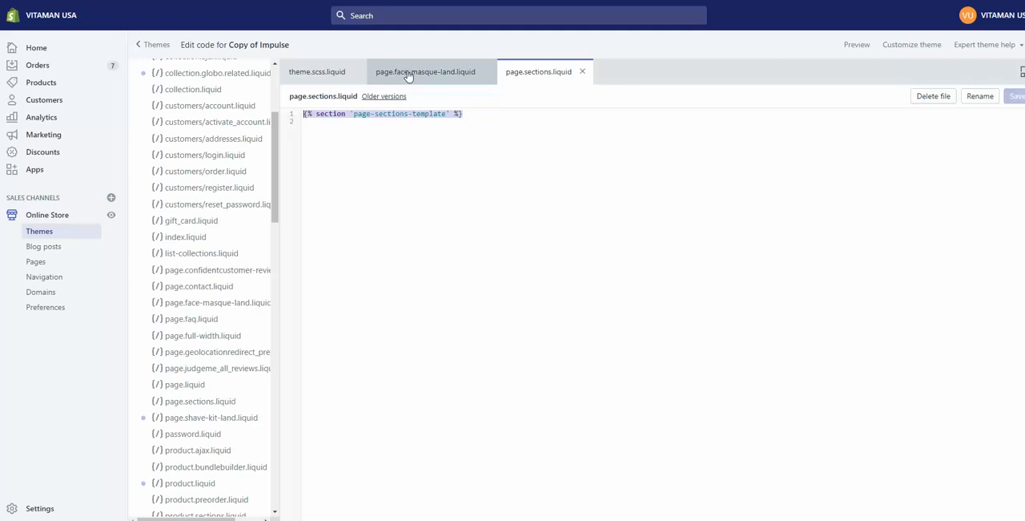
click(425, 72)
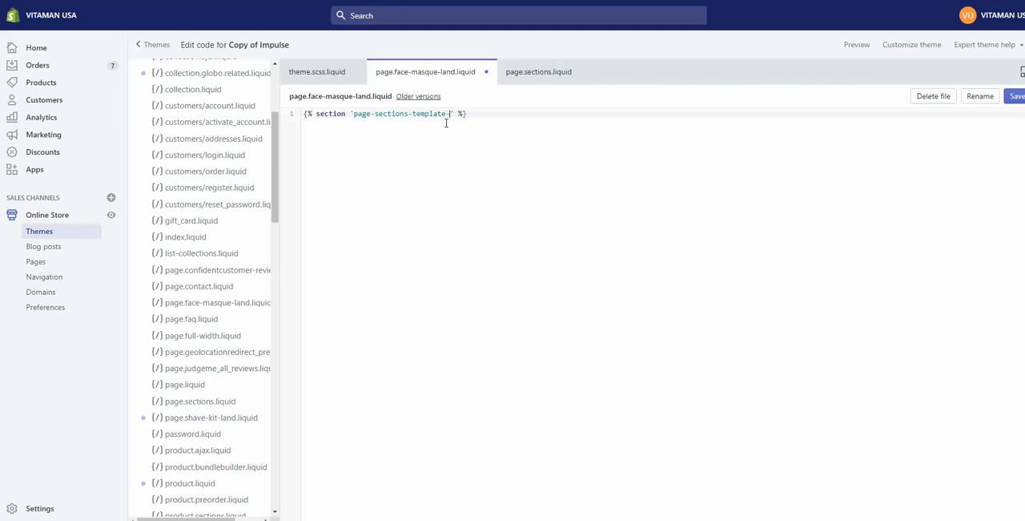
text(3)
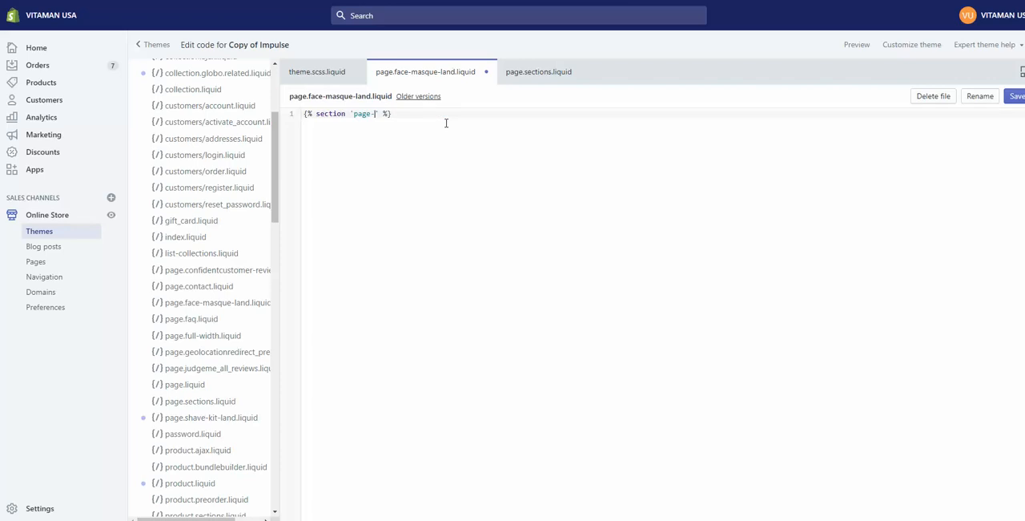
text(fa)
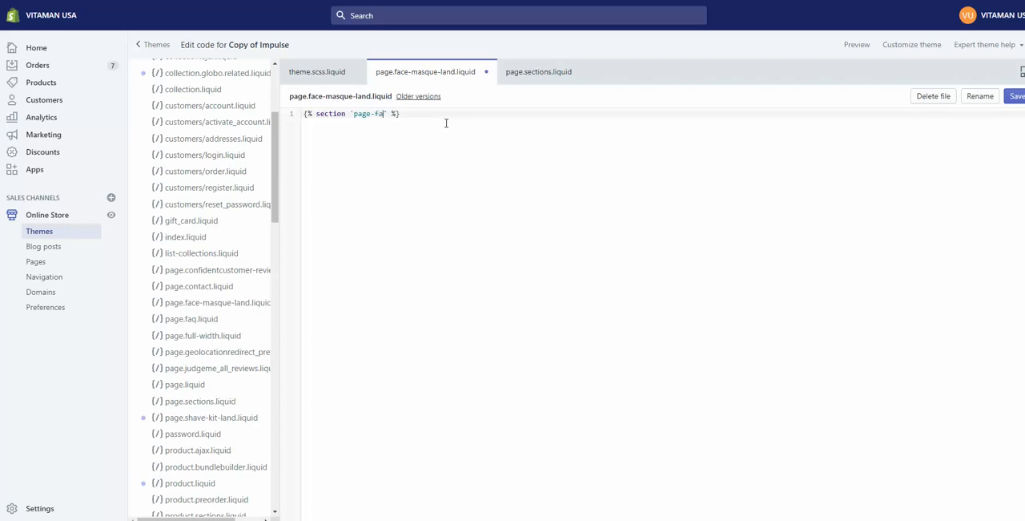
text(ce-mas)
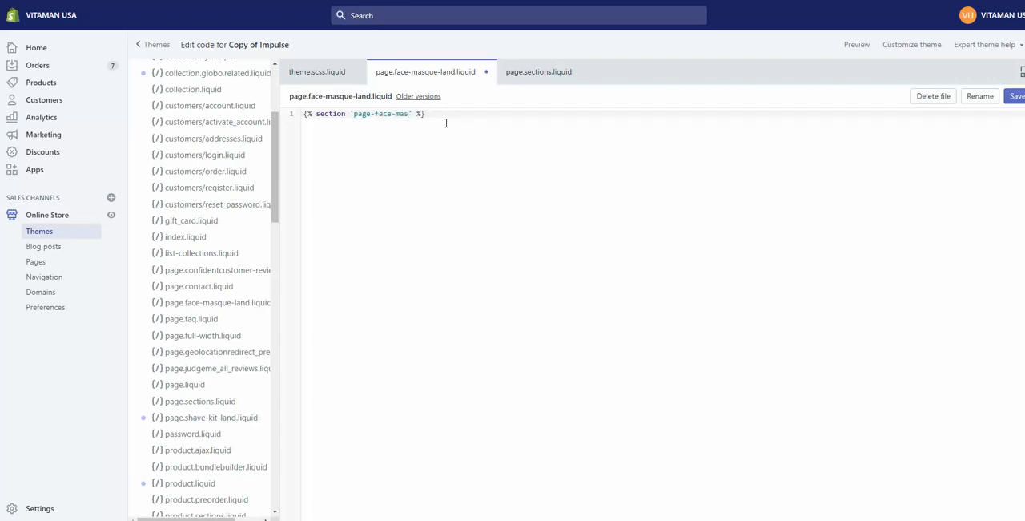
text(que-land)
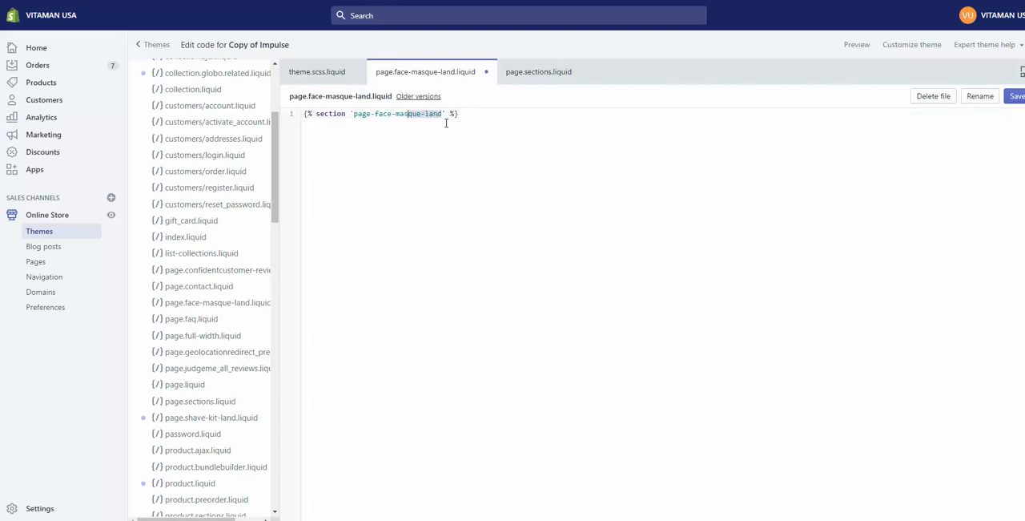
double_click(397, 113)
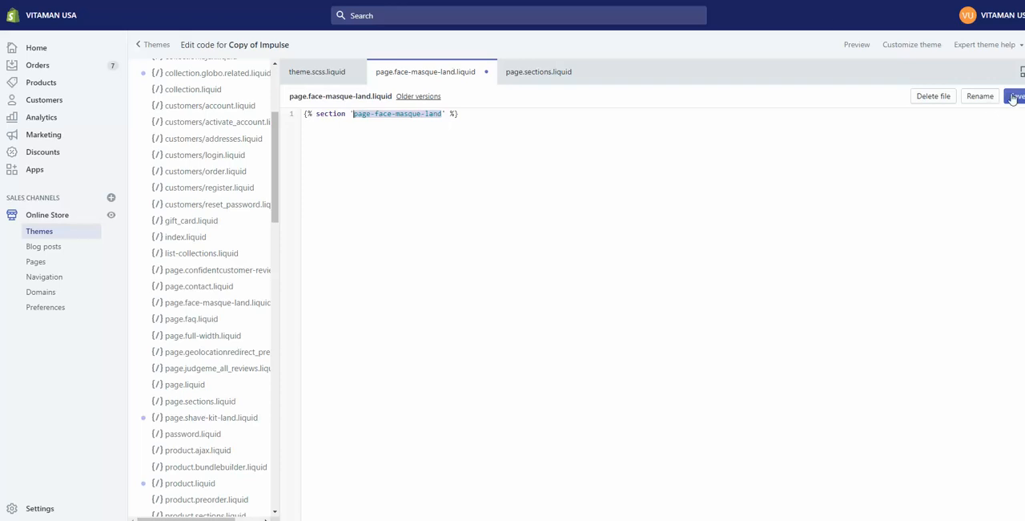
click(1016, 96)
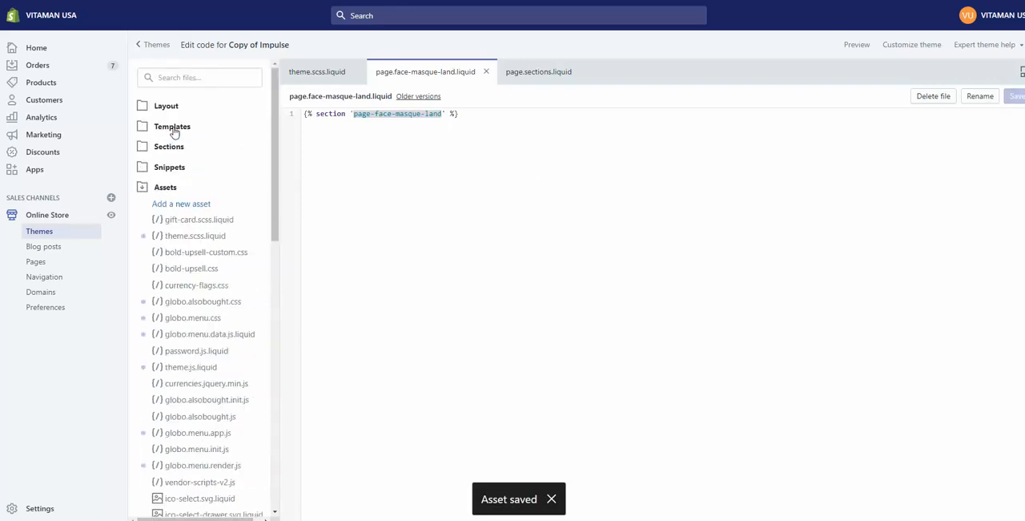
- Add a section file named page-face-masque-land under the theme's Sections folder
click(165, 186)
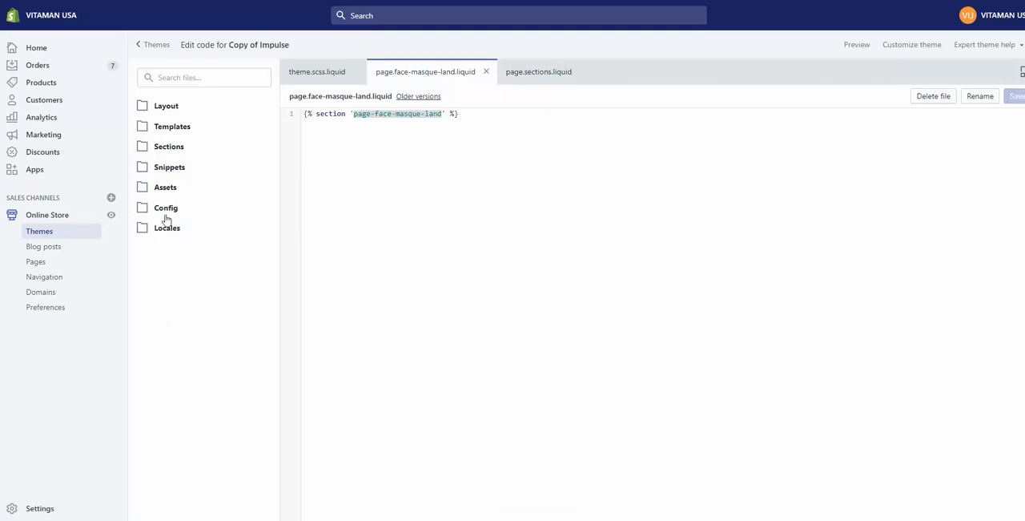
mouse_move(171, 152)
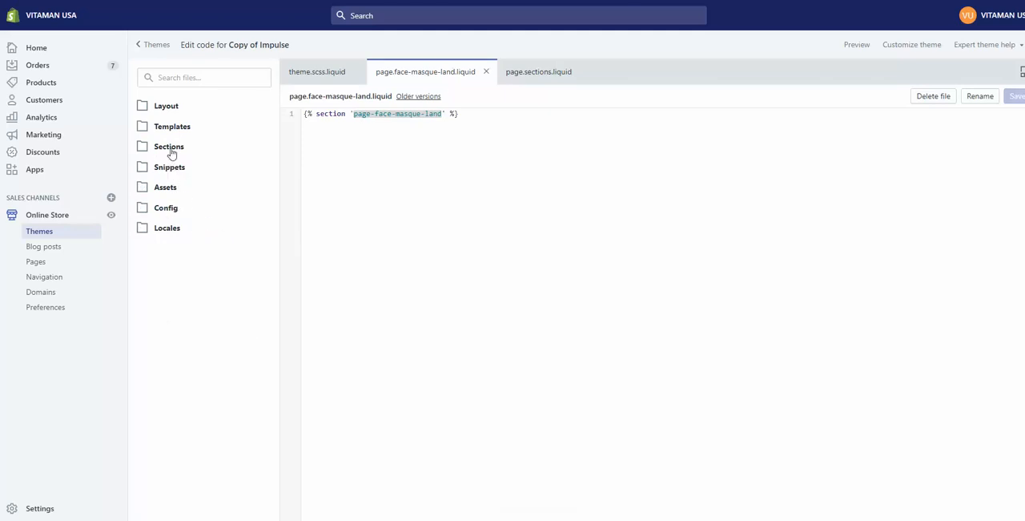
click(168, 146)
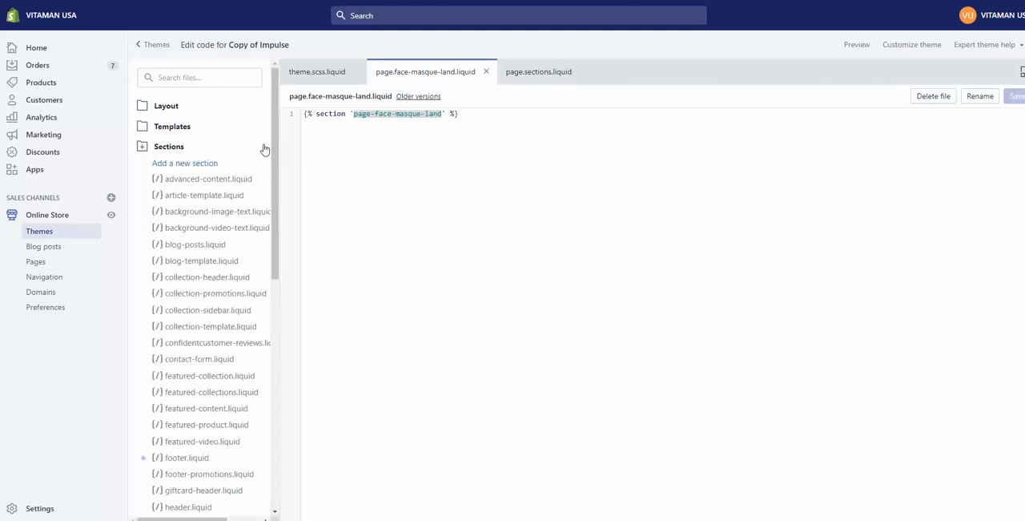
mouse_move(179, 167)
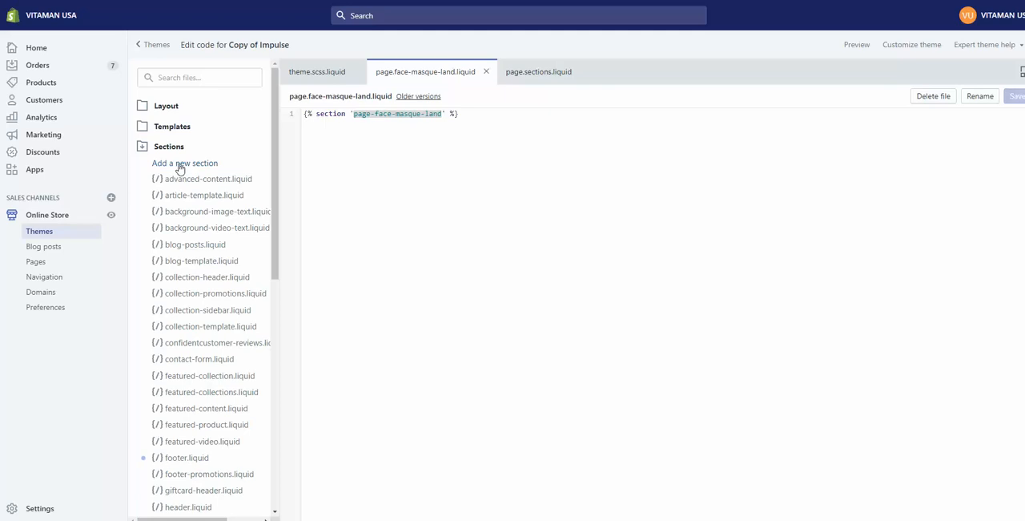
click(185, 163)
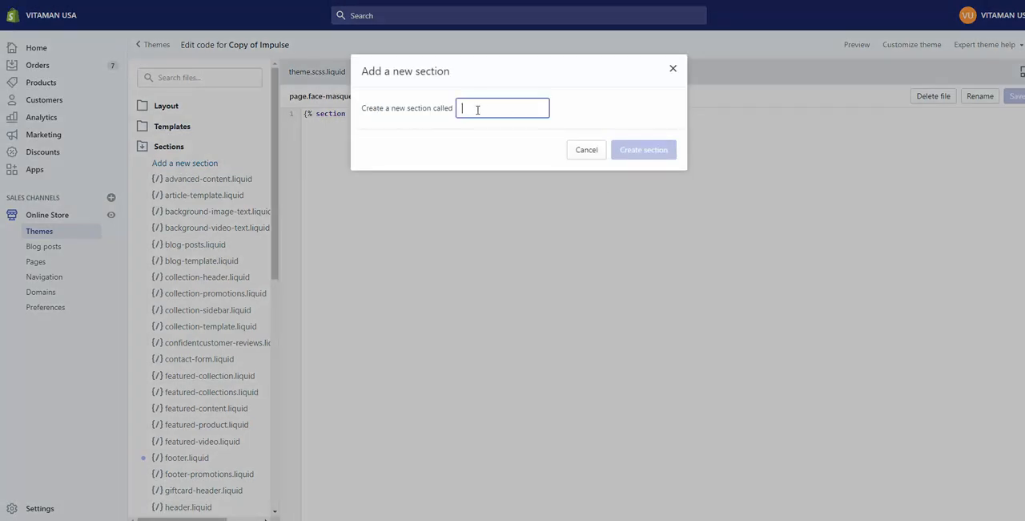
text(page-face-masque-land)
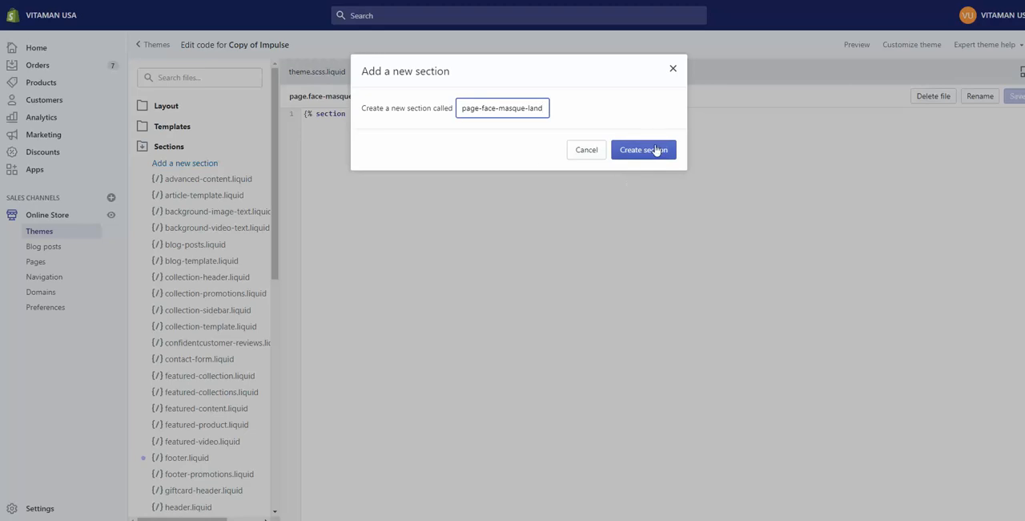
click(643, 150)
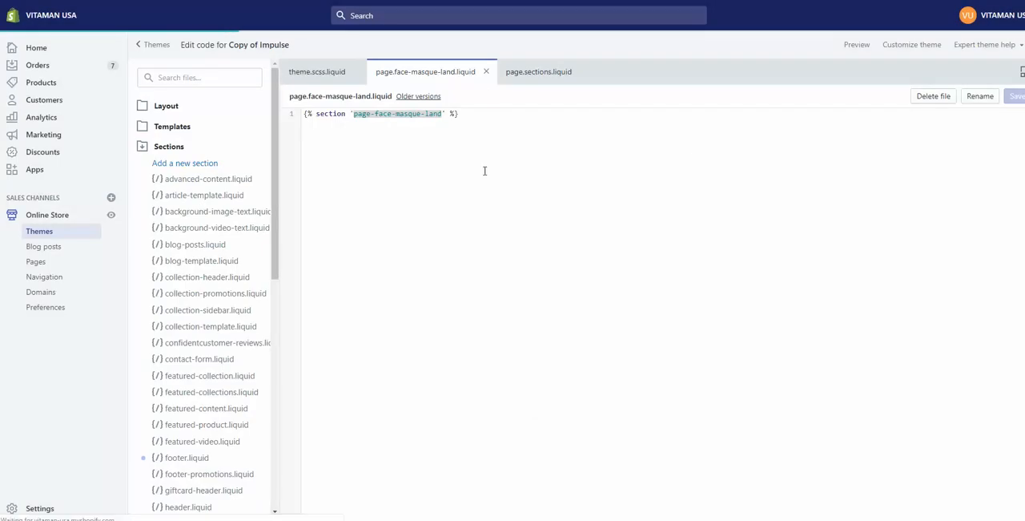
click(653, 71)
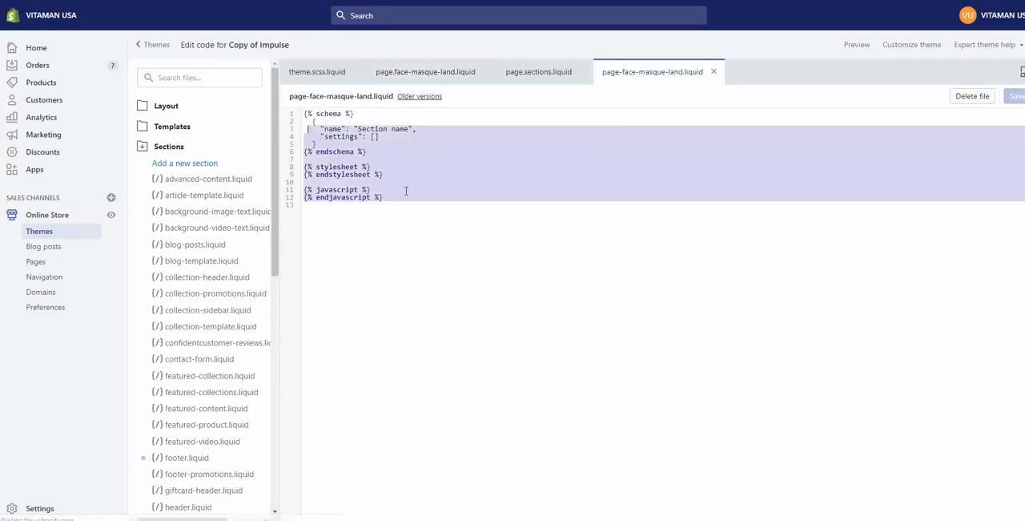
click(1017, 96)
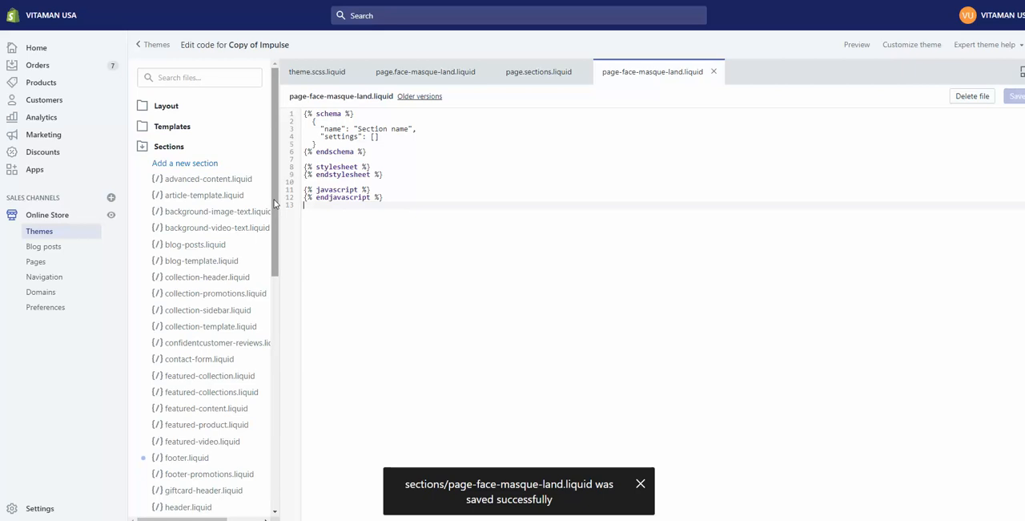
scroll(down, 3)
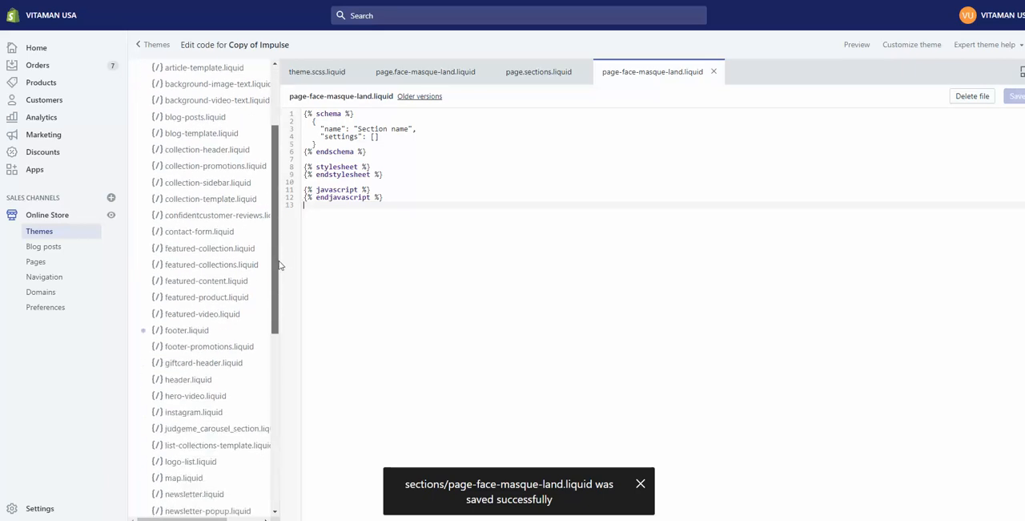
scroll(down, 3)
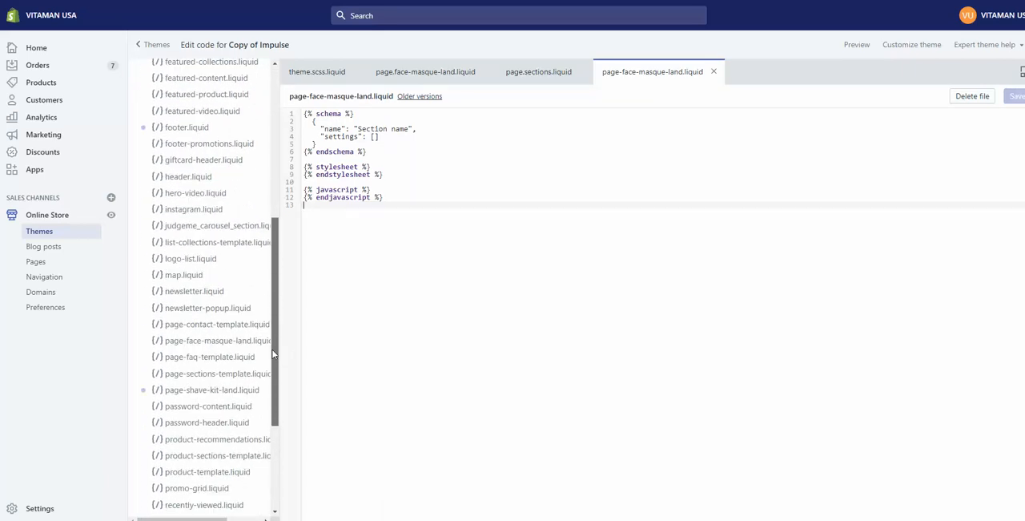
scroll(down, 3)
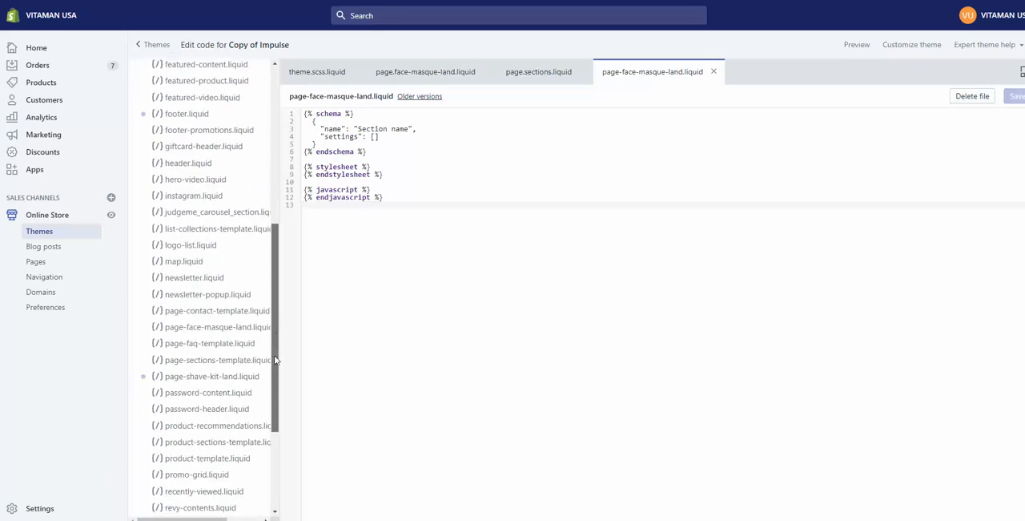
scroll(down, 3)
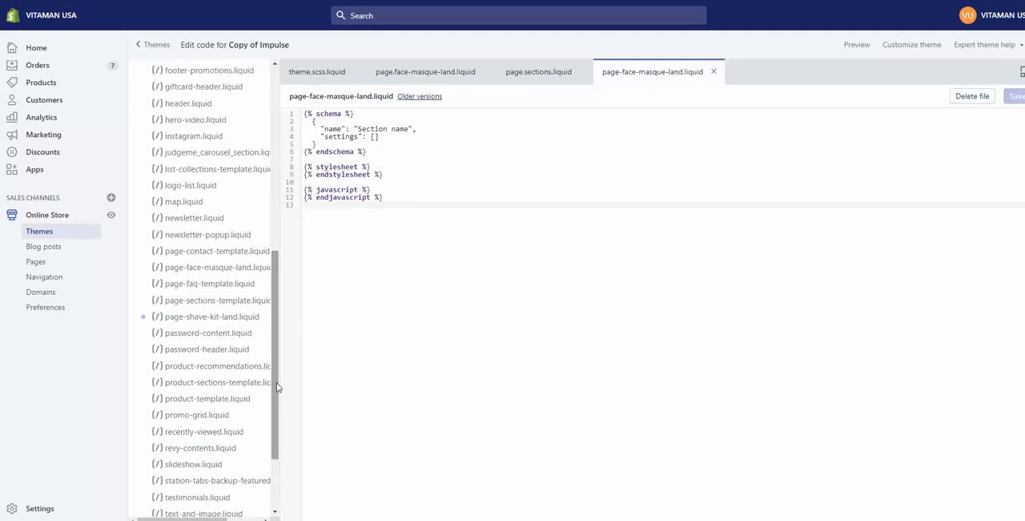
mouse_move(280, 384)
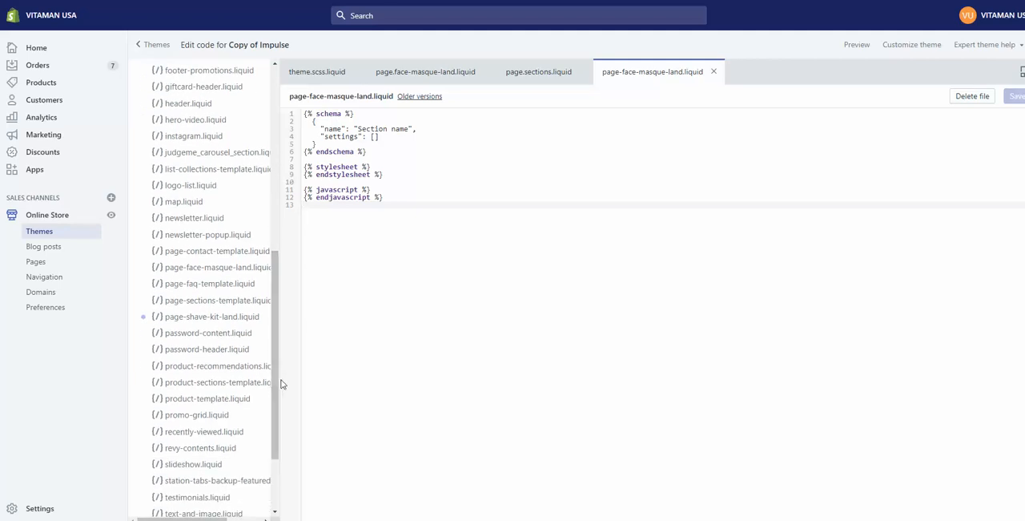
scroll(down, 3)
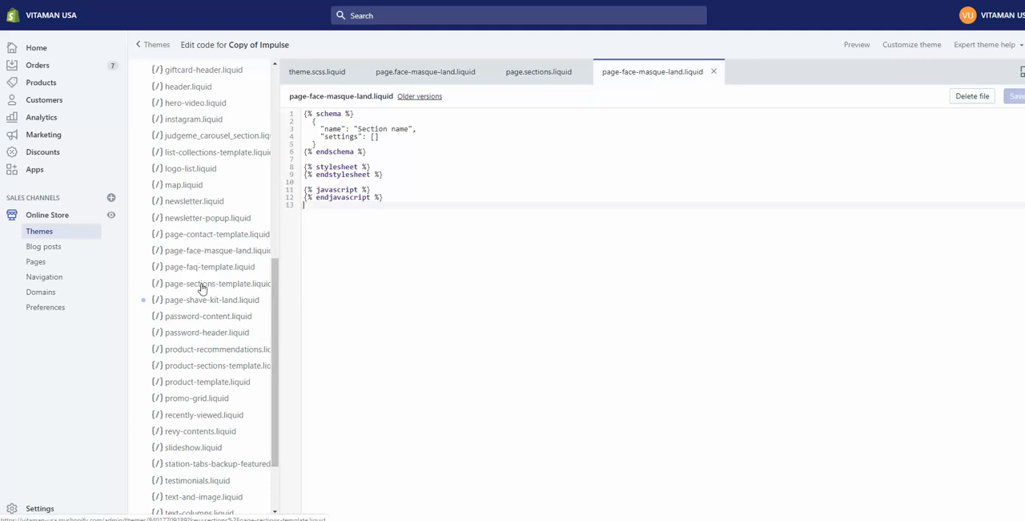
- Copy page-sections-template code into page-face-masque-land.liquid and save the section
click(217, 283)
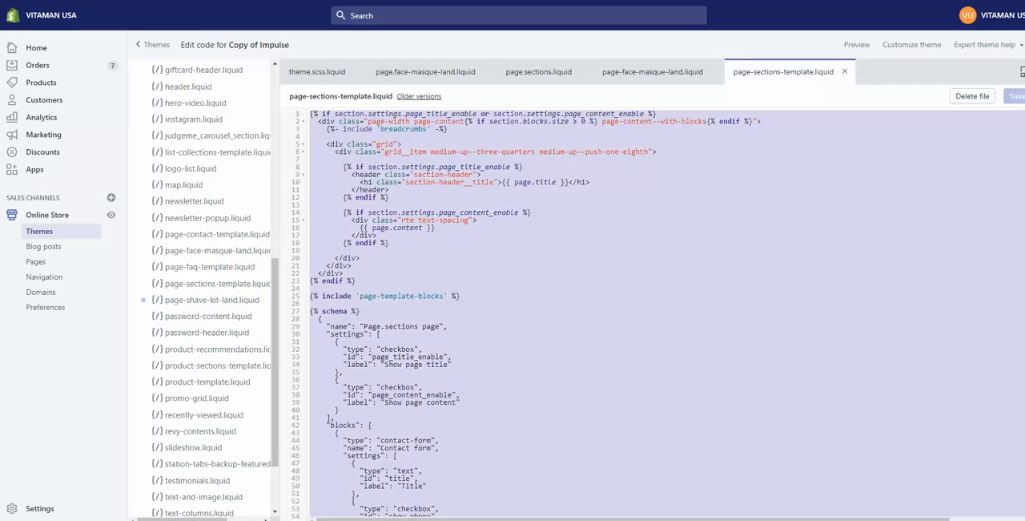
mouse_move(652, 72)
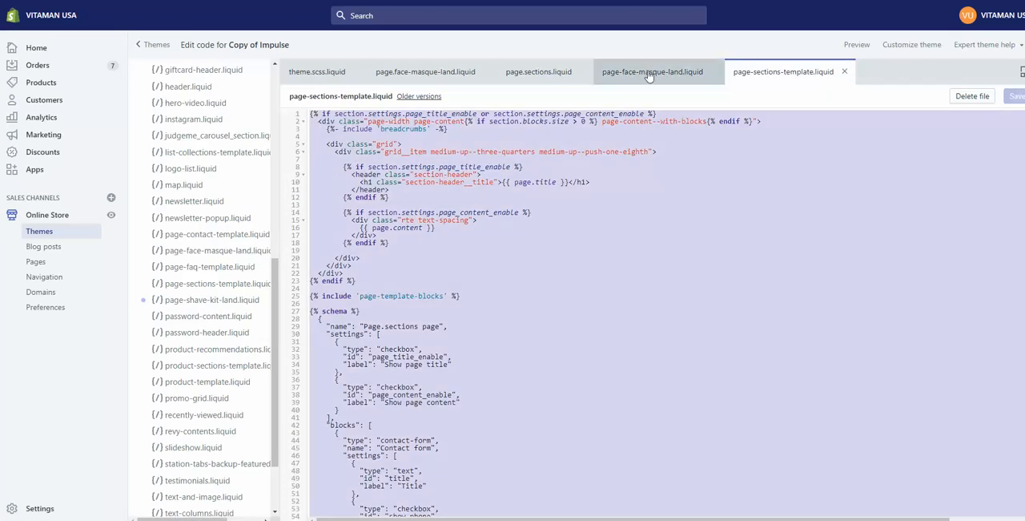
click(651, 71)
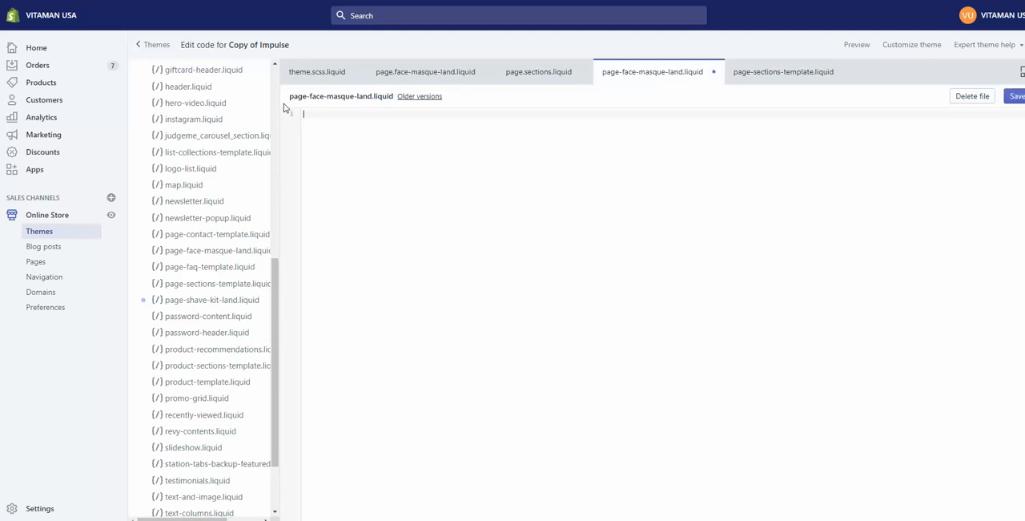
mouse_move(432, 155)
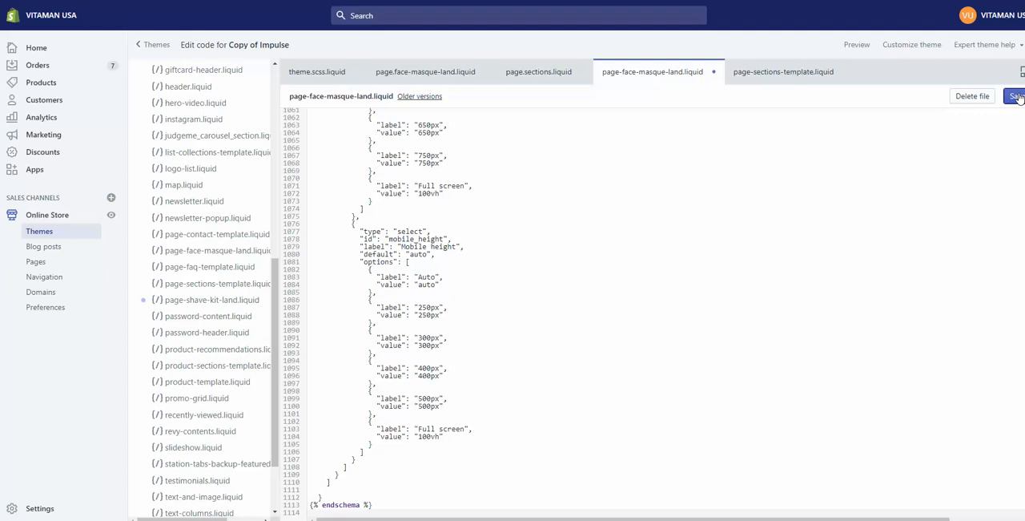
click(1016, 97)
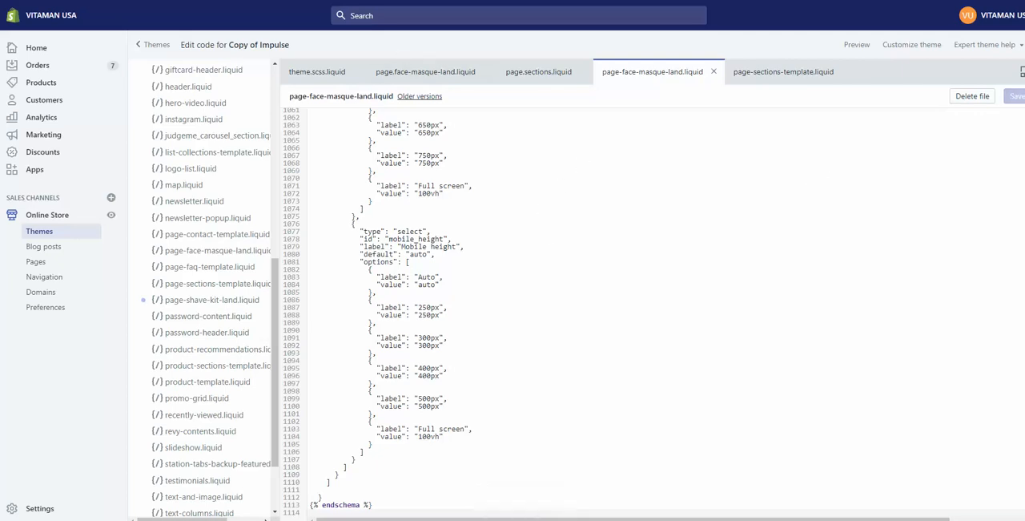
click(36, 261)
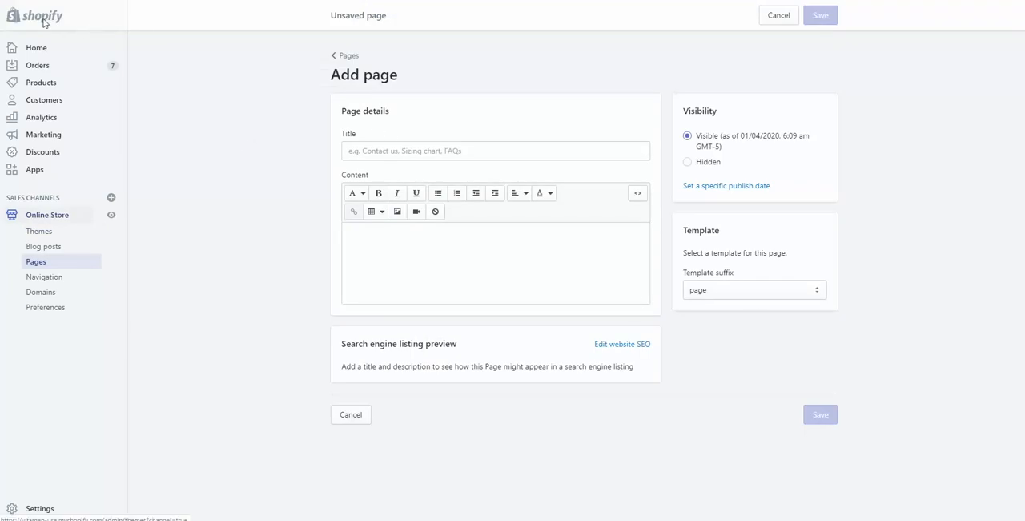
mouse_move(710, 394)
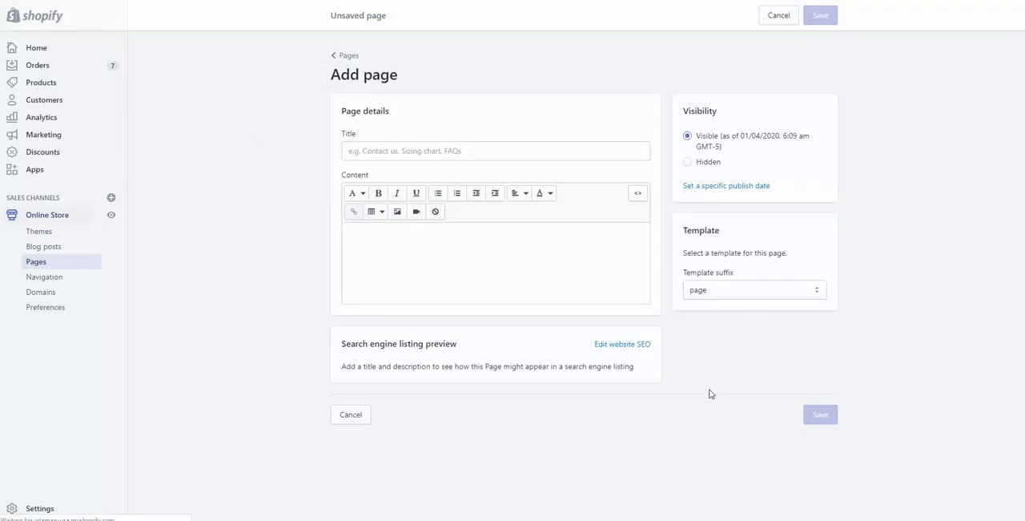
- Start a new page and open the Template suffix list, now including page.face-masque-land
click(821, 414)
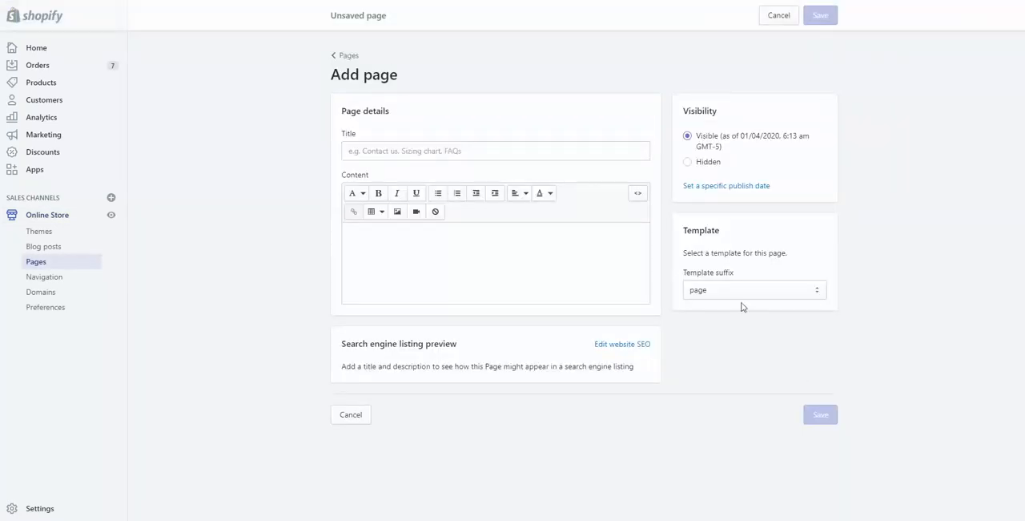
click(753, 289)
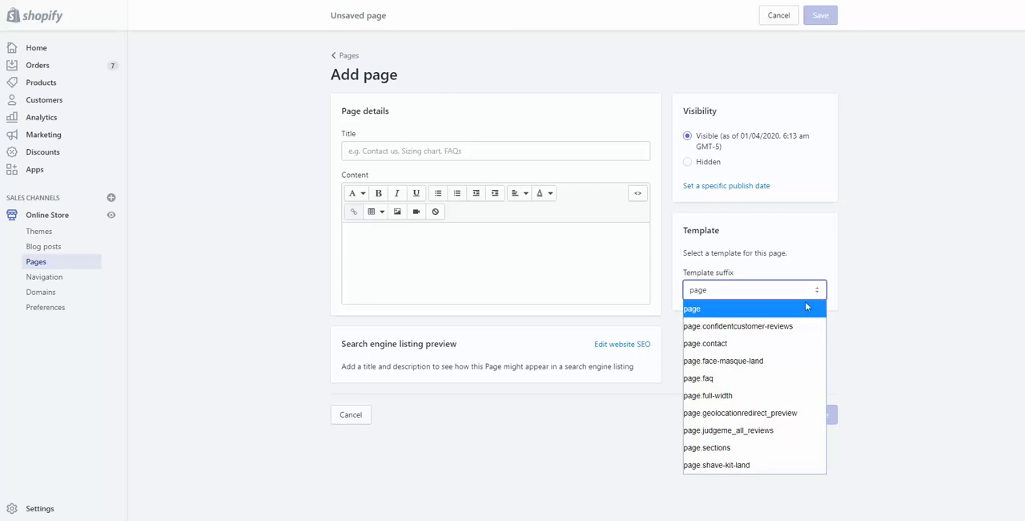
mouse_move(722, 361)
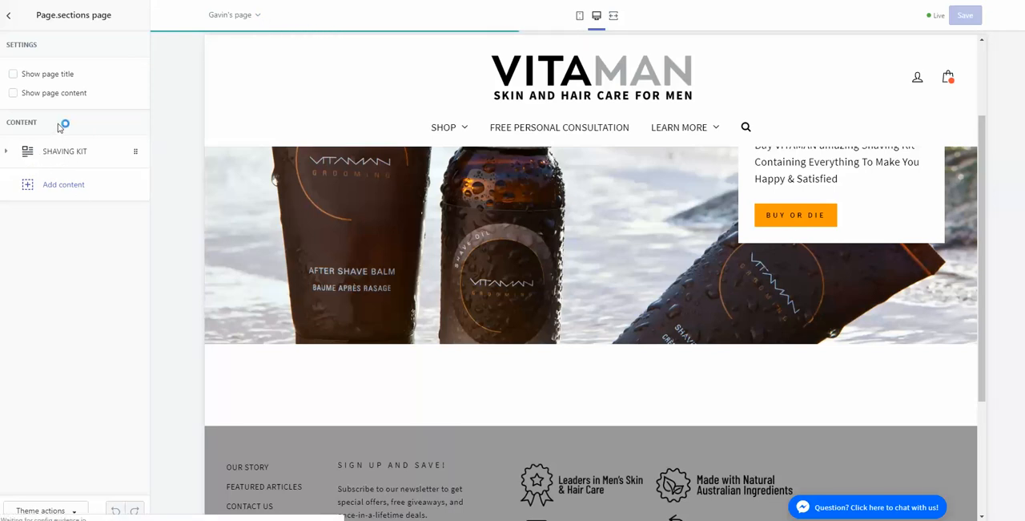
- Scroll the Page.sections storefront preview in the theme customizer to the Shaving Kit section
scroll(down, 3)
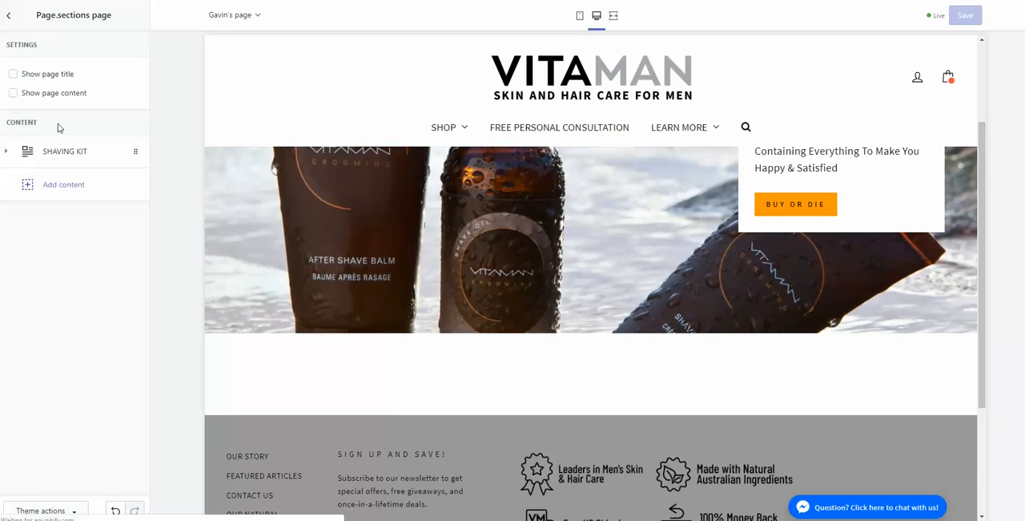